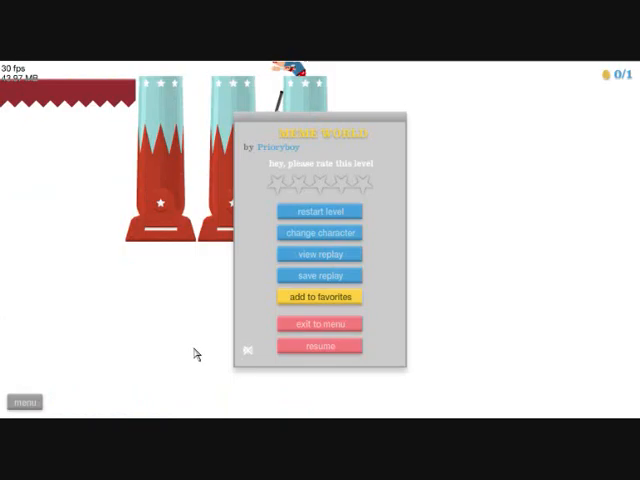
Step: Exit MEME WORLD and filter user levels to this month, sorted by rating
left_click(318, 323)
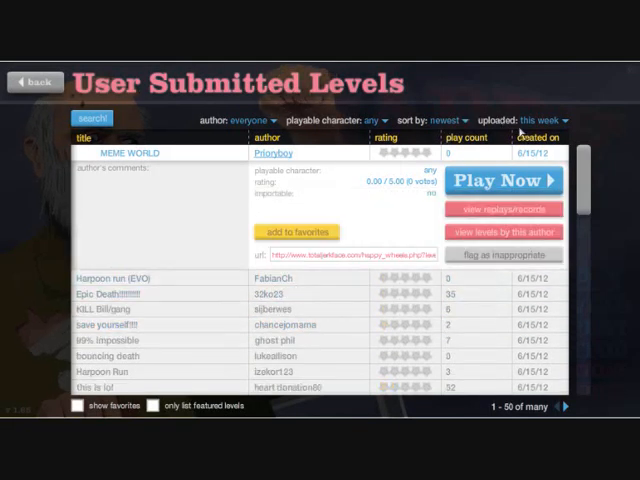
left_click(551, 121)
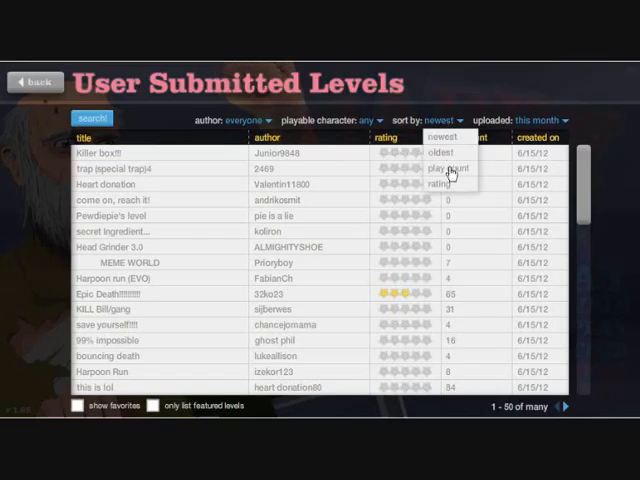
left_click(435, 183)
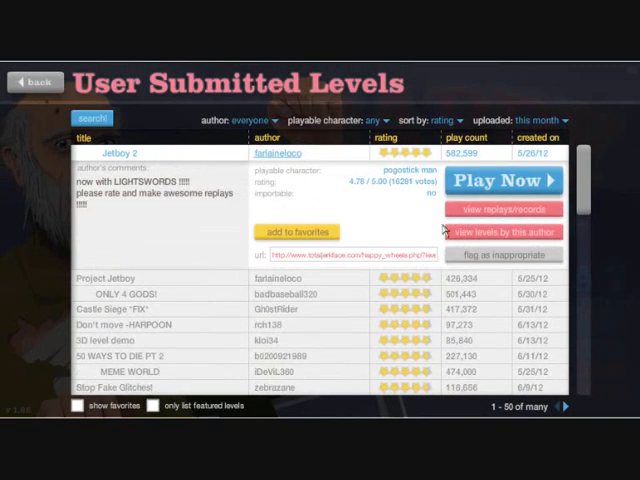
left_click(503, 180)
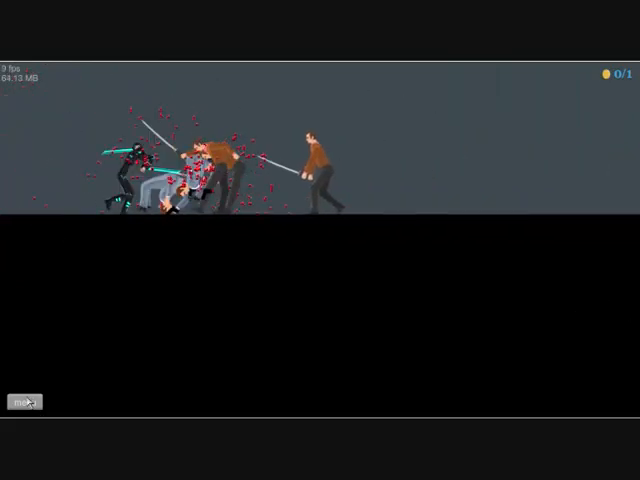
left_click(24, 399)
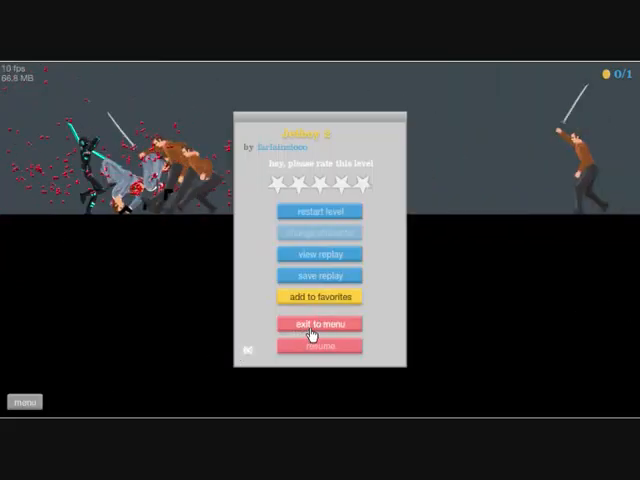
left_click(318, 323)
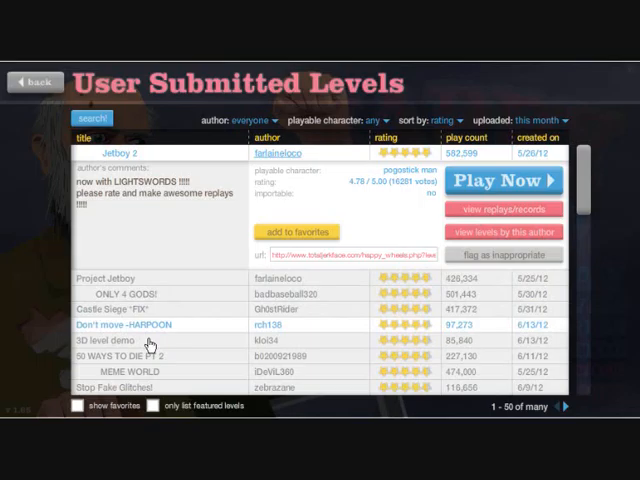
Step: Play 3D level demo through to victory, then exit back to the level list
left_click(502, 180)
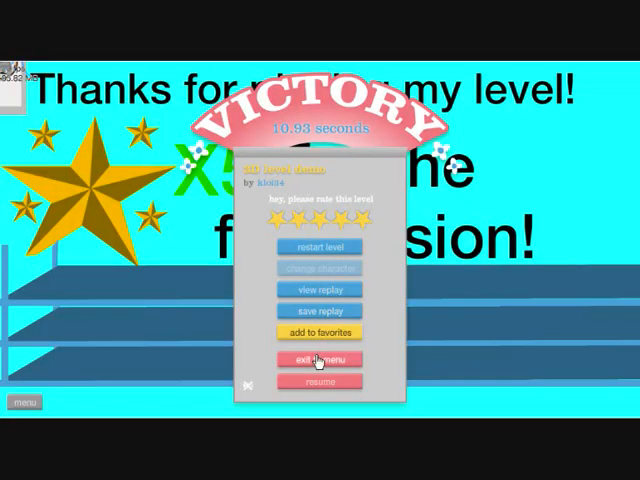
left_click(317, 359)
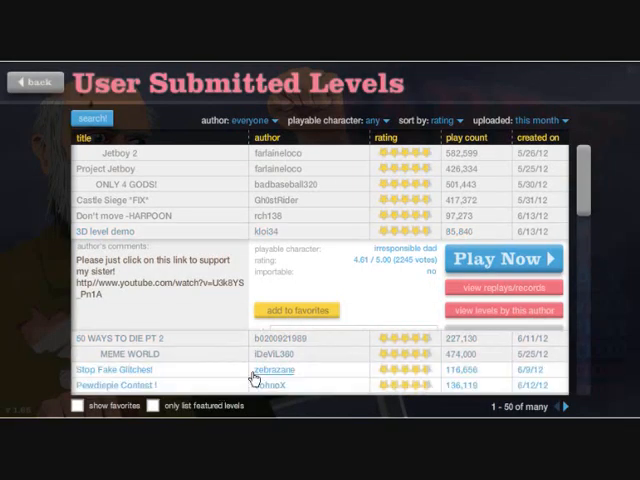
Step: Choose the Irresponsible Dad on the bicycle and launch BREAK YOUR GLASS 12
left_click(504, 258)
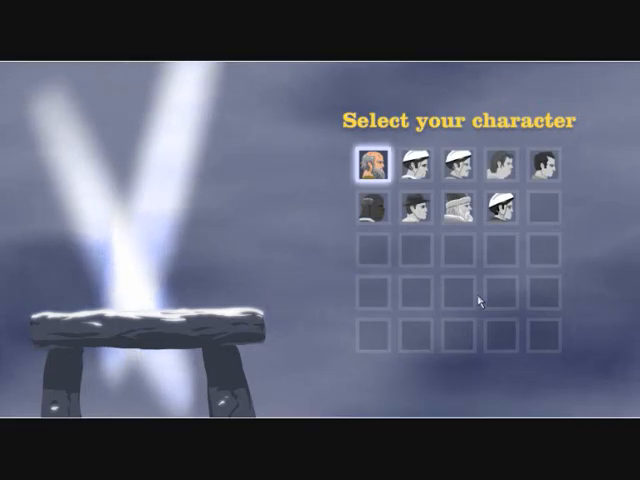
left_click(458, 166)
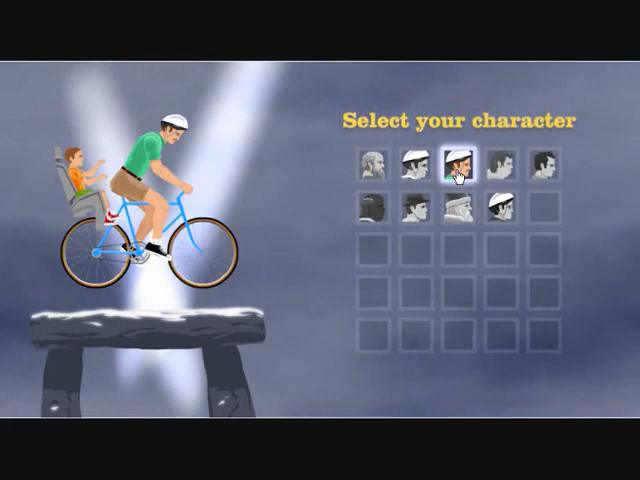
left_click(453, 160)
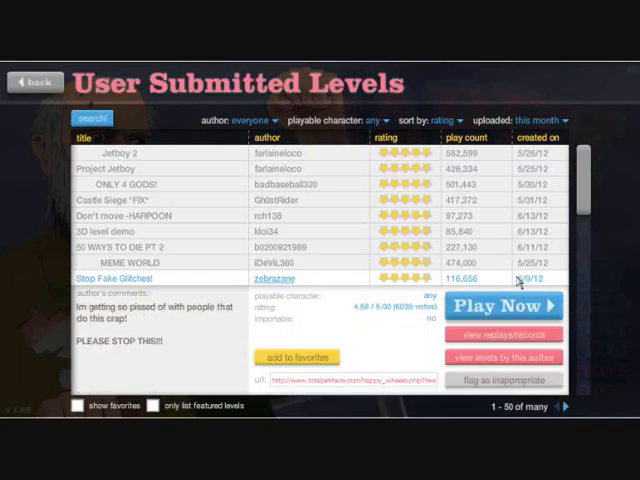
scroll("down", 3)
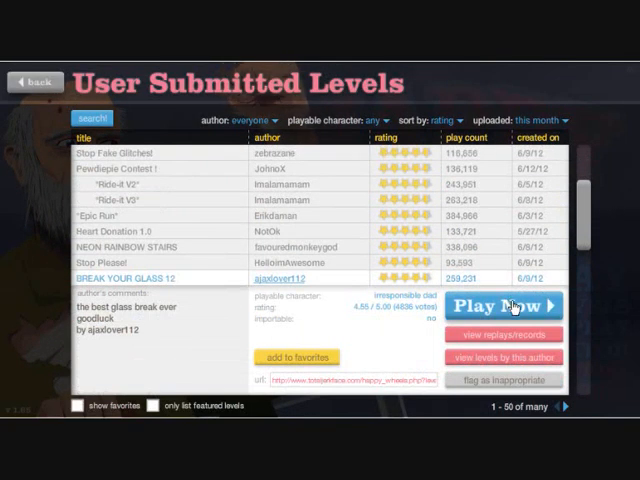
left_click(505, 305)
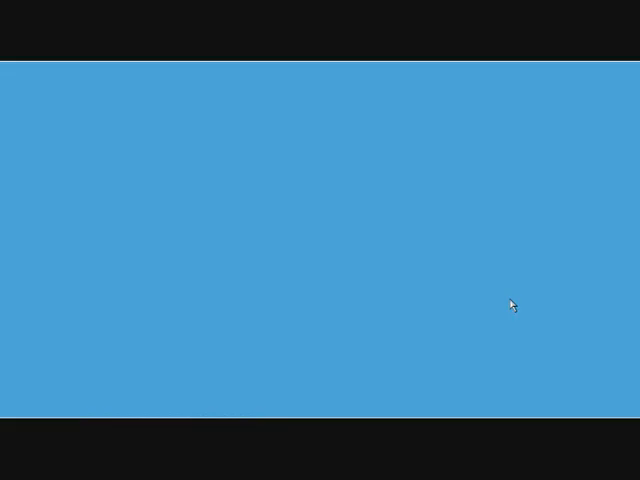